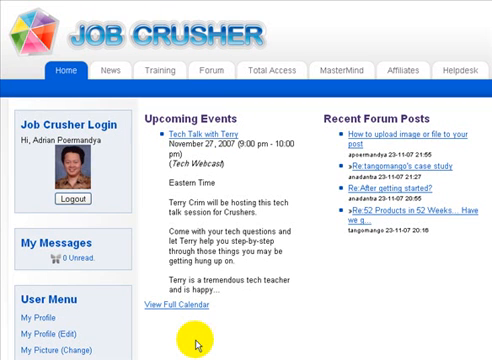
mouse_move(313, 50)
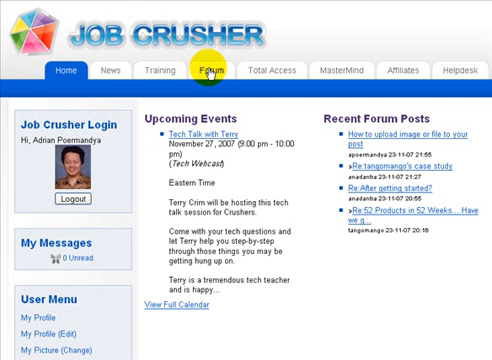
Step: Open the Job Crusher community forum index from the Forum tab
left_click(207, 71)
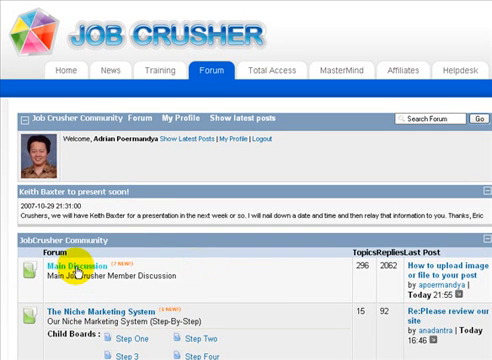
Step: Open Main Discussion's 'How to upload image or file to your post' topic and scroll to box.zip
left_click(70, 273)
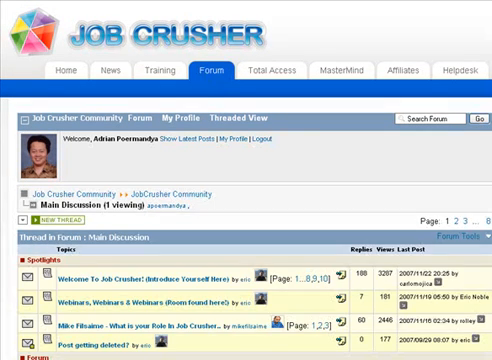
scroll("down", 3)
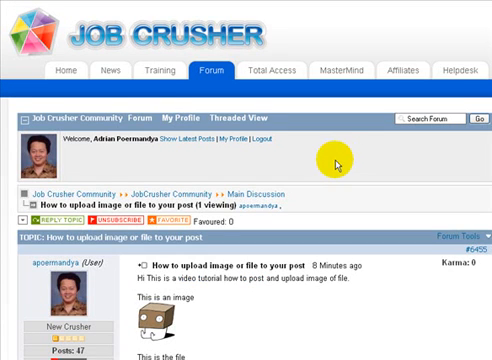
scroll("down", 3)
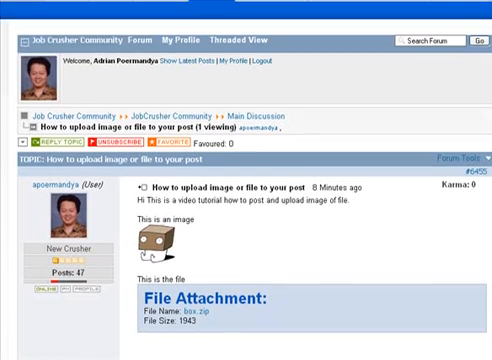
scroll("down", 3)
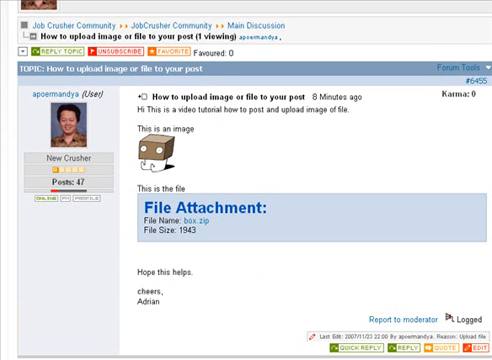
scroll("down", 3)
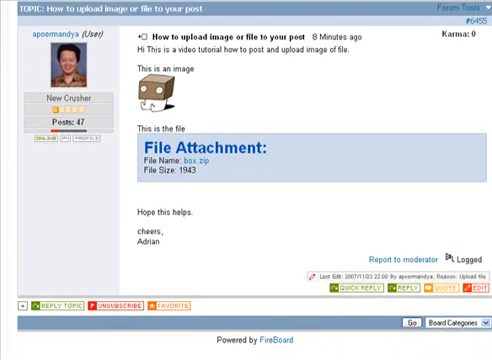
scroll("down", 3)
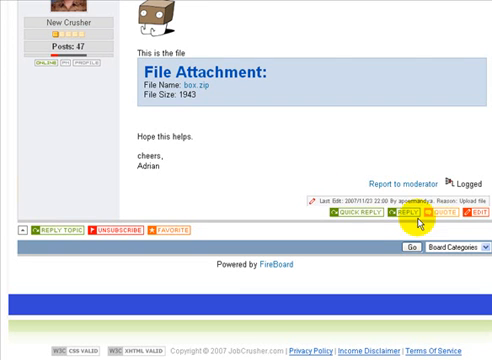
mouse_move(299, 171)
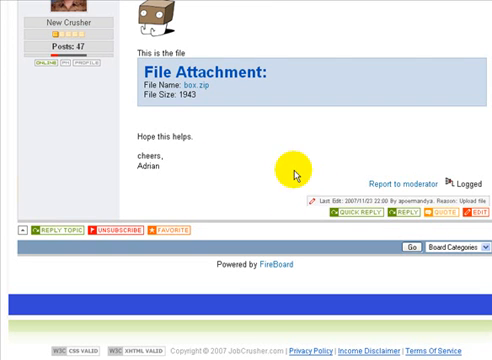
mouse_move(402, 216)
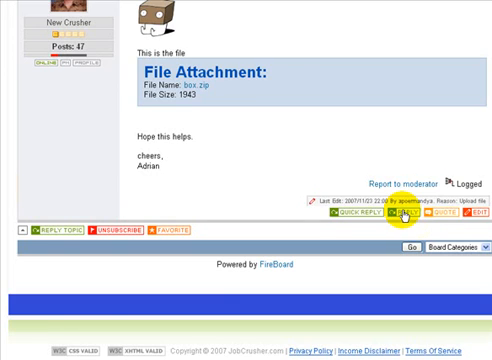
Step: Start a reply reading 'Hi, THis is a post with image and file uploaded.'
left_click(392, 217)
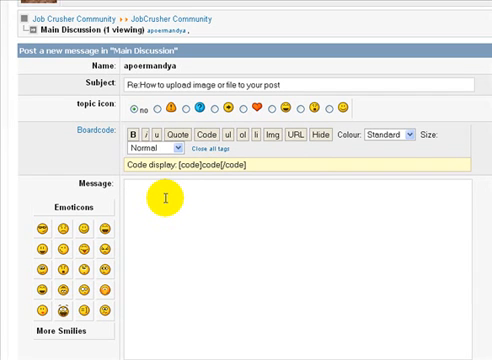
type("Hi,")
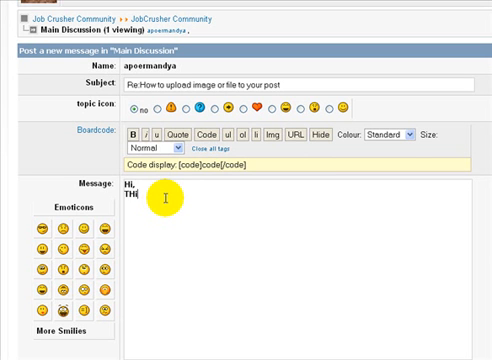
type("his is a")
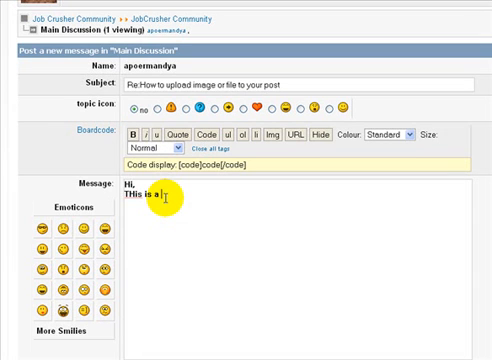
type("post with")
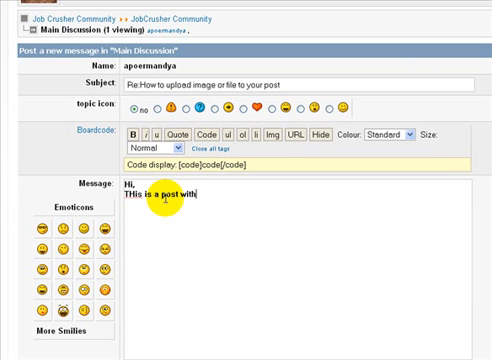
type("image a")
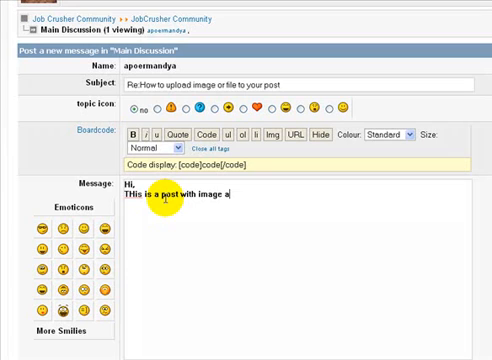
type("nd")
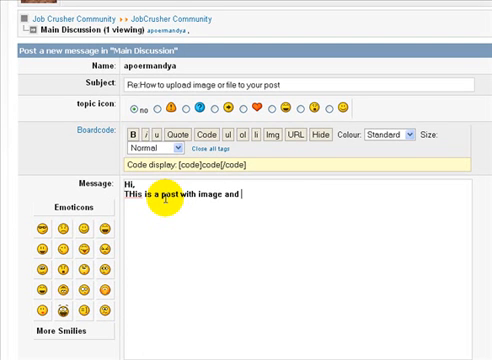
type("file")
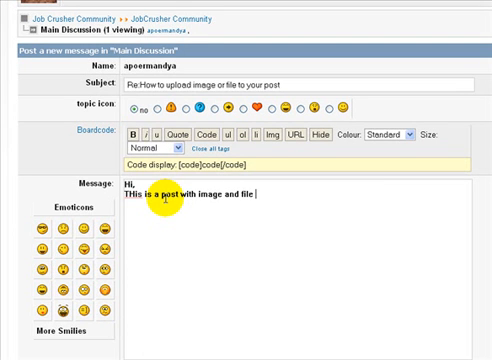
type("uploaded.")
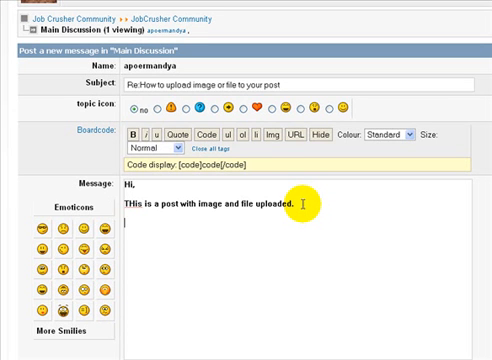
mouse_move(310, 205)
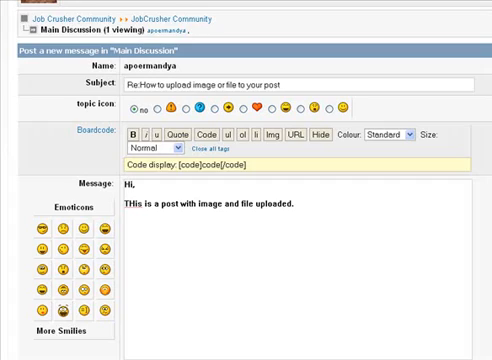
type("htt")
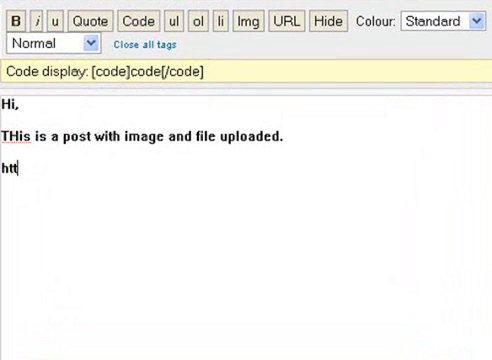
type("p://")
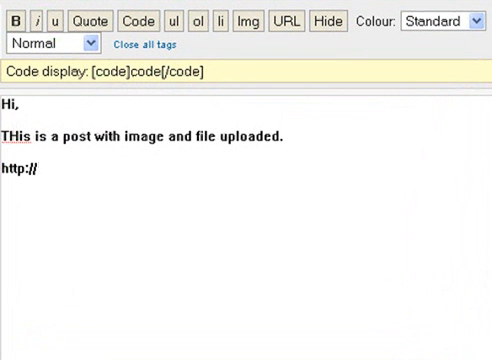
type("CheapCallSecrets.")
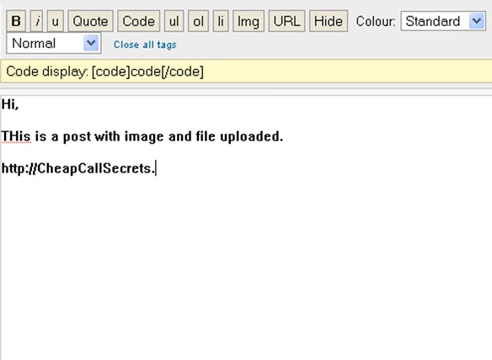
type("com/")
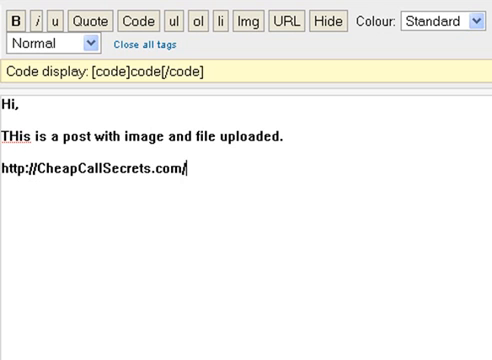
mouse_move(210, 170)
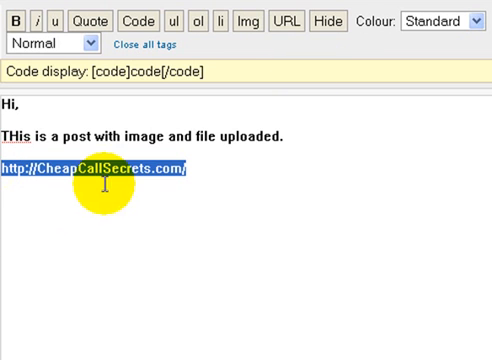
left_click(283, 18)
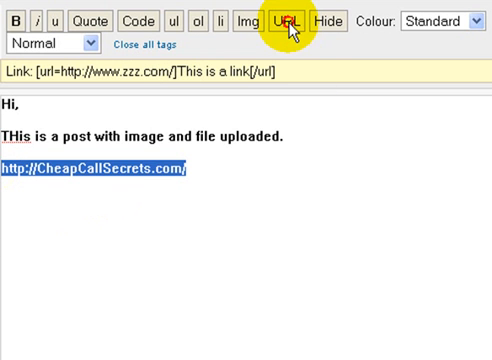
left_click(291, 18)
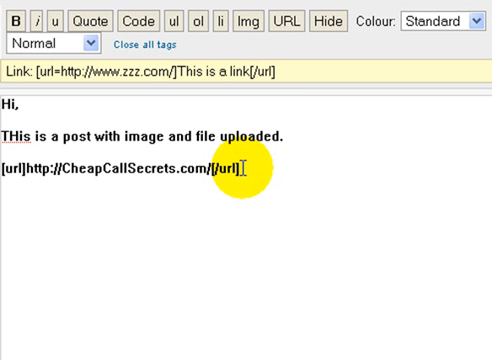
mouse_move(130, 73)
type("Cl")
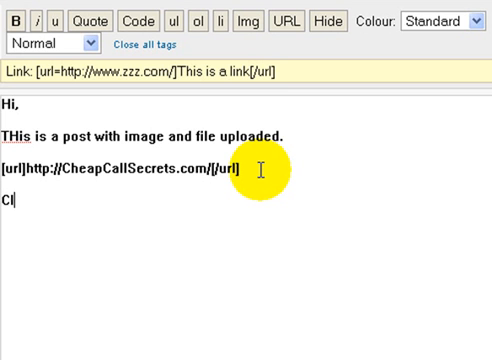
Step: Add the line 'Click here to go to my website.' below the link
type("ick her")
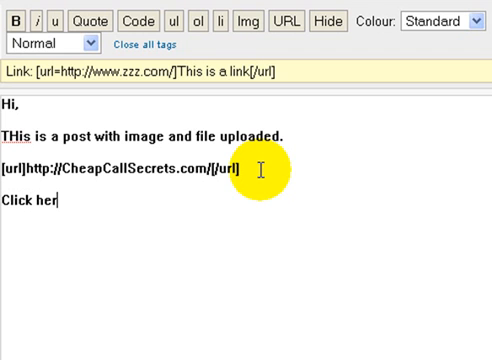
type("e to go to my web")
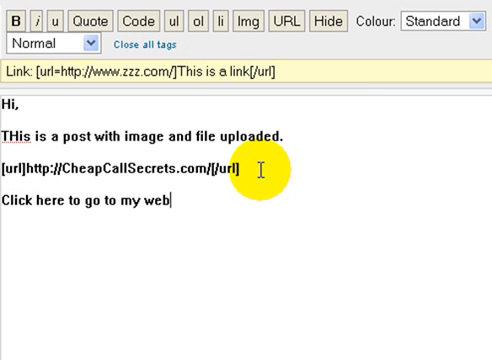
type("site.")
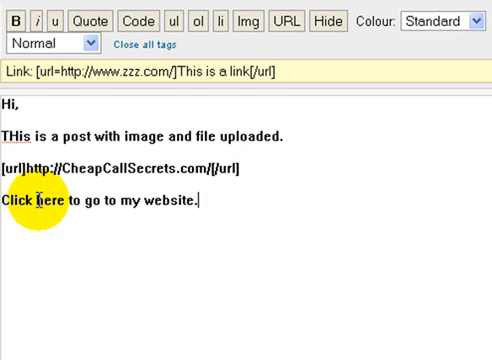
double_click(46, 199)
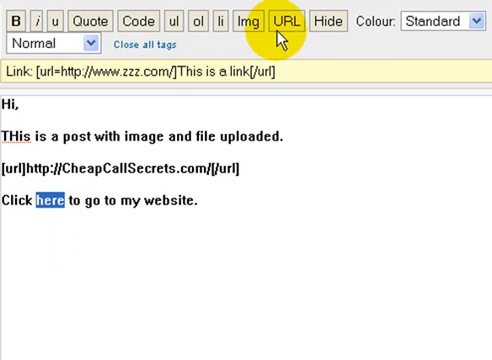
left_click(284, 20)
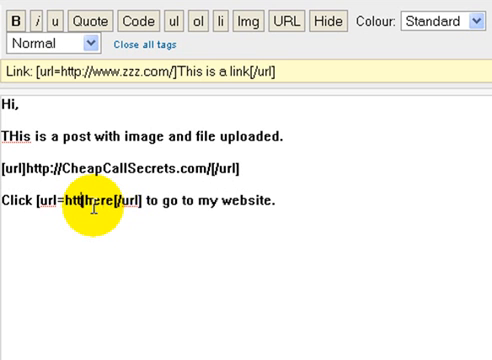
type("http://CheapCall")
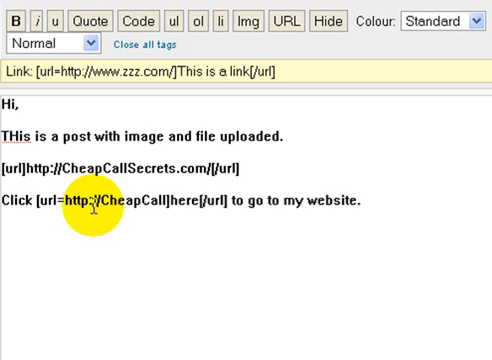
type("Sec")
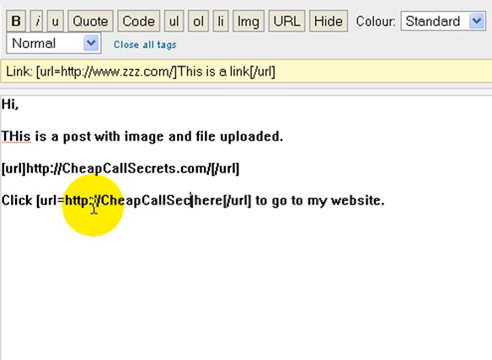
type("rets.com]")
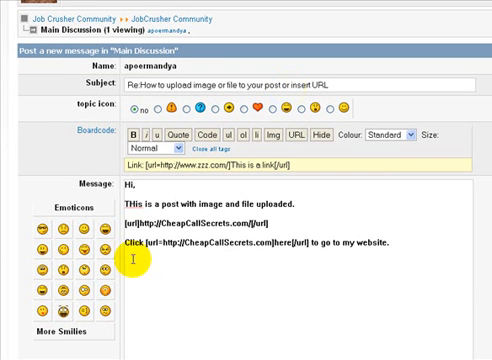
Step: Add 'This is an image' and 'This is a file' lines with placeholder tags
scroll("down", 3)
type("T")
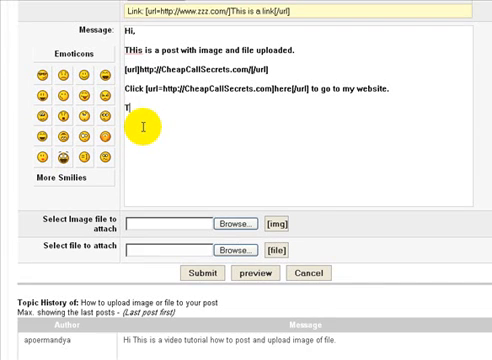
type("his is an")
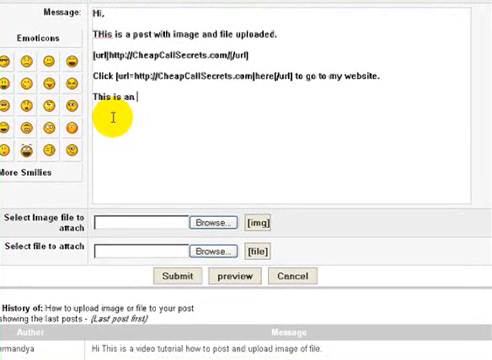
type("image")
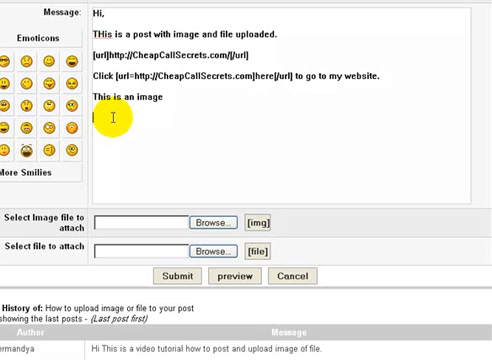
type("This is a")
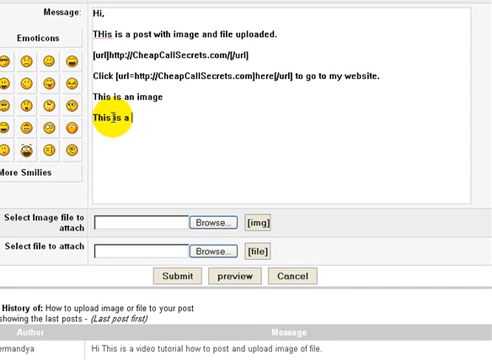
type("file")
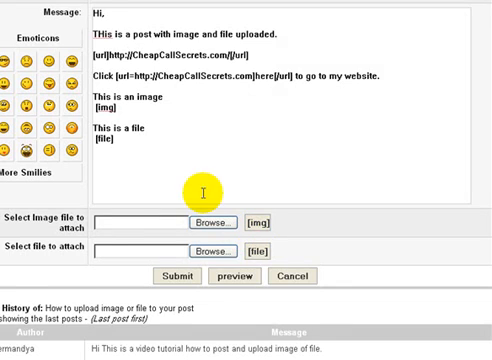
Step: Close the reply with 'Hope this helps.' and a sign-off
type("Hope this helps")
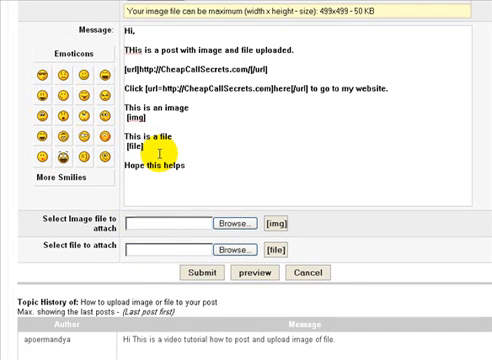
type("CHee")
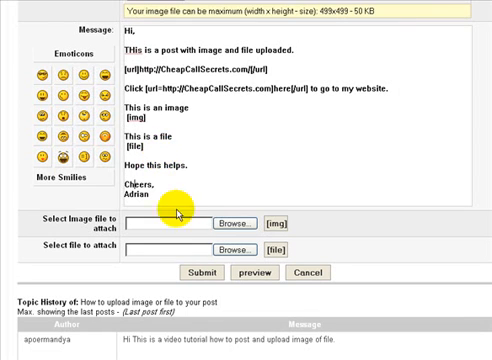
left_click(243, 222)
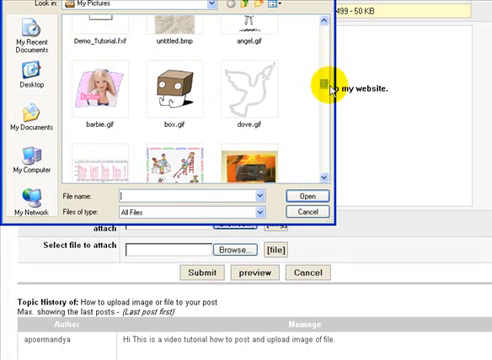
Step: Attach box.gif as the image and the box zip as the file
left_click(172, 90)
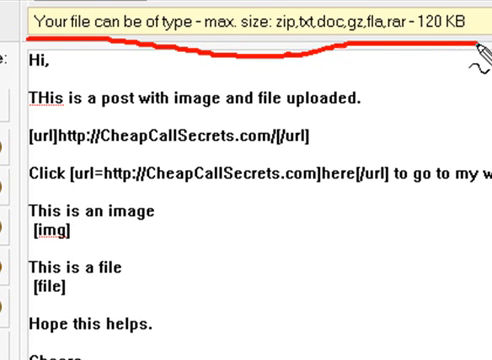
mouse_move(468, 40)
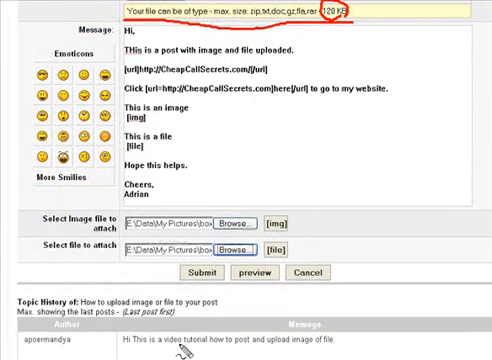
left_click(251, 272)
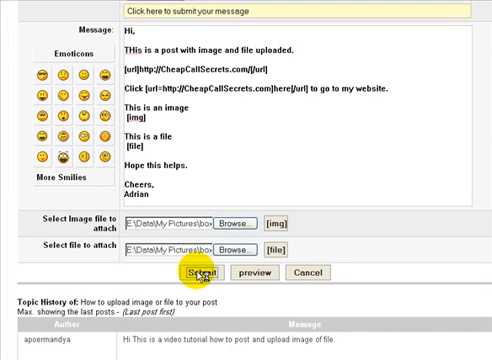
Step: Submit the reply and acknowledge the successful-post confirmation
left_click(197, 273)
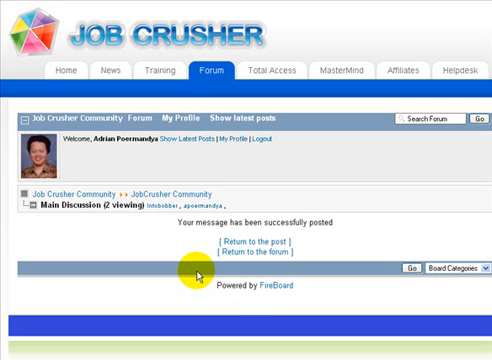
mouse_move(246, 218)
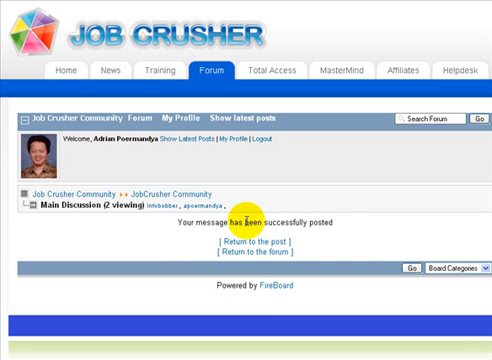
mouse_move(345, 227)
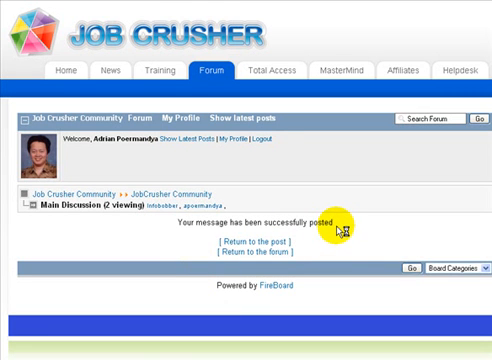
left_click(238, 240)
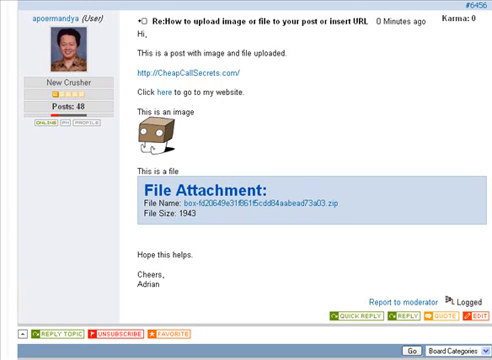
mouse_move(264, 86)
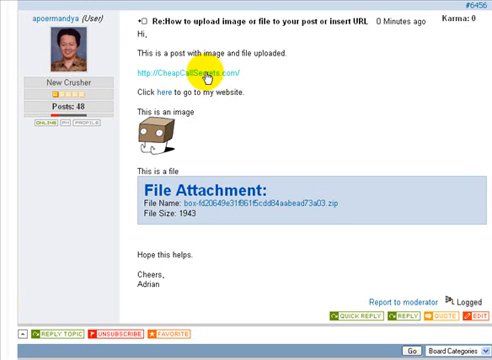
mouse_move(160, 93)
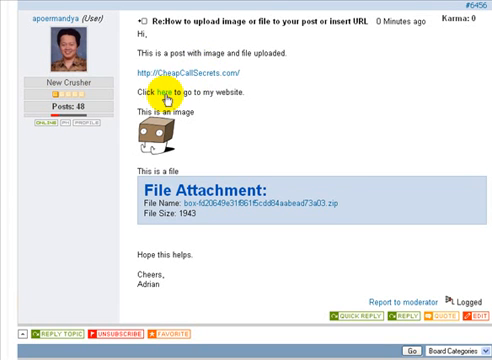